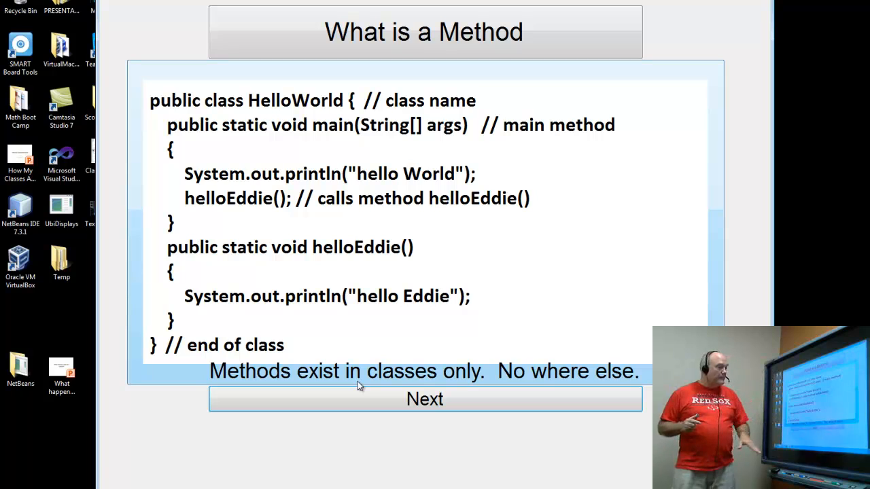
# - Advance through How Do you Define a Method to the Methods Come in two Flavors slide
pyautogui.click(424, 399)
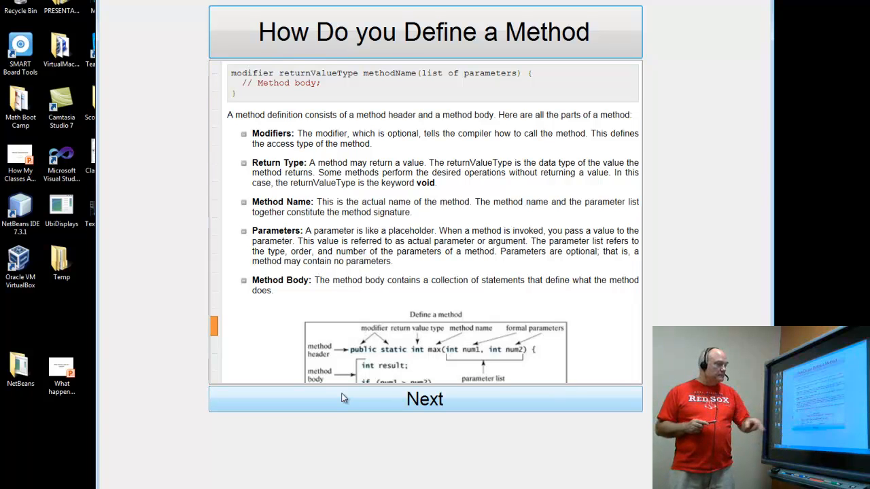
pyautogui.click(424, 398)
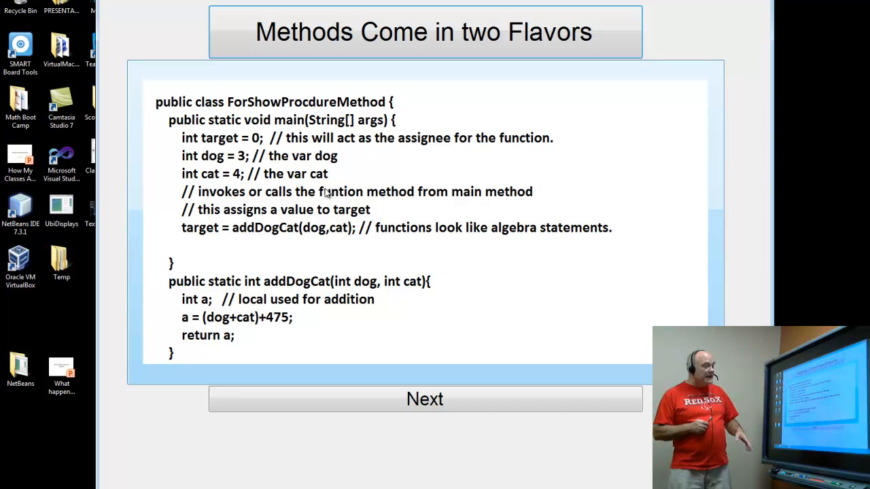
# - Advance past the two flavors slide to 'Each Method should Do One thing.'
pyautogui.click(424, 399)
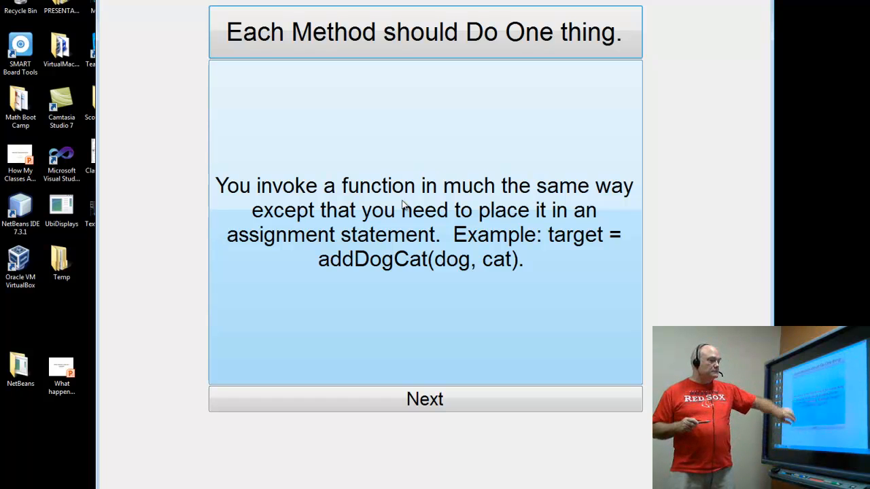
# - Advance to the final Testing Methods slide showing the End Show button
pyautogui.click(425, 399)
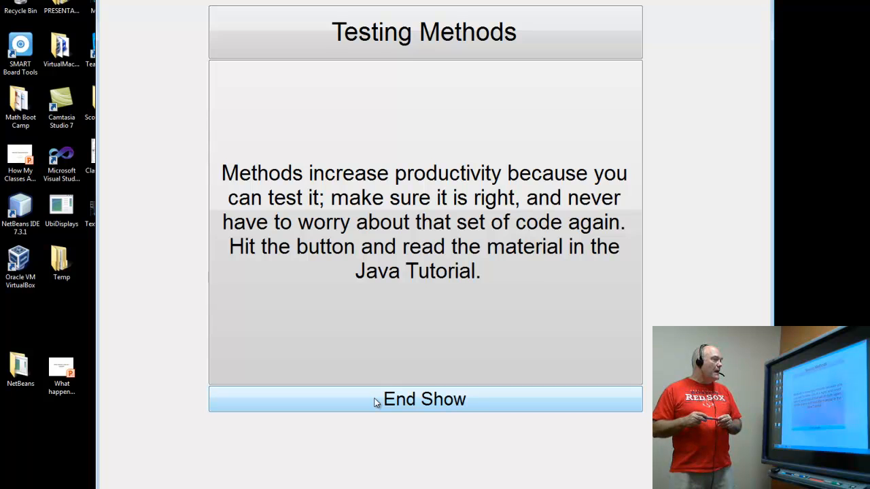